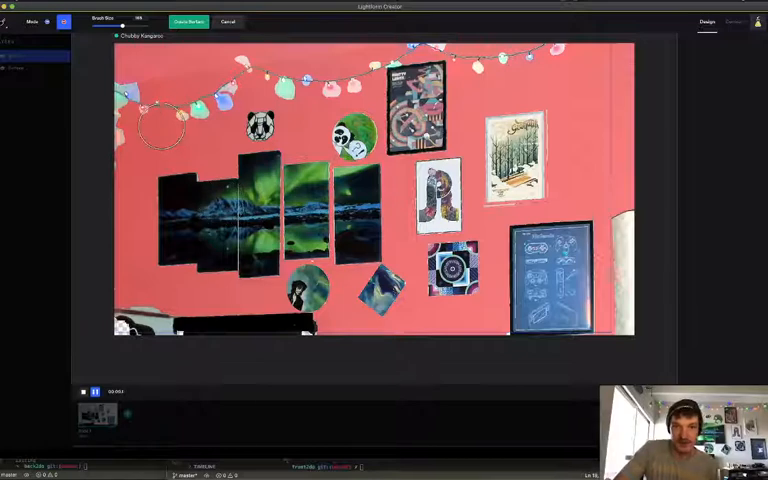
- Outline the scanned wall surfaces so the posters and panels are traced
left_click(188, 20)
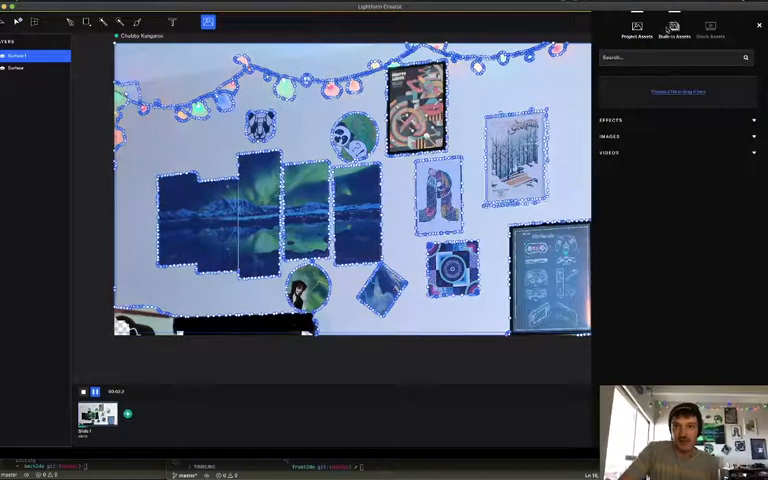
- Add a solid black colour fill from Built-in Assets as a new layer over the wall
left_click(672, 28)
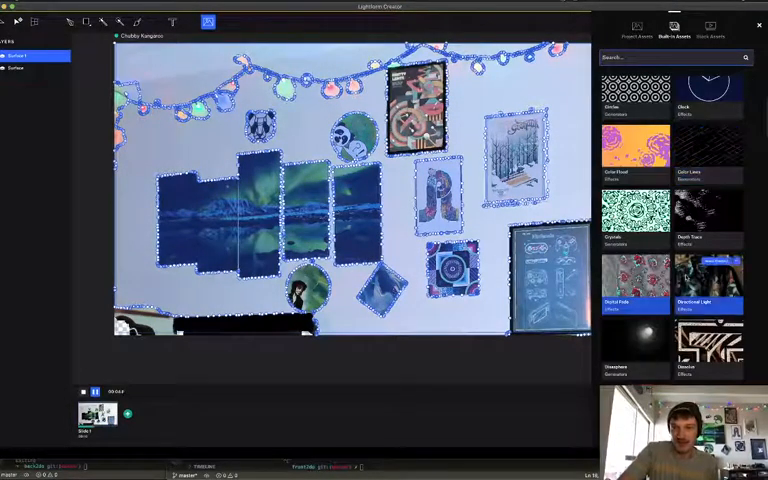
scroll("down", 3)
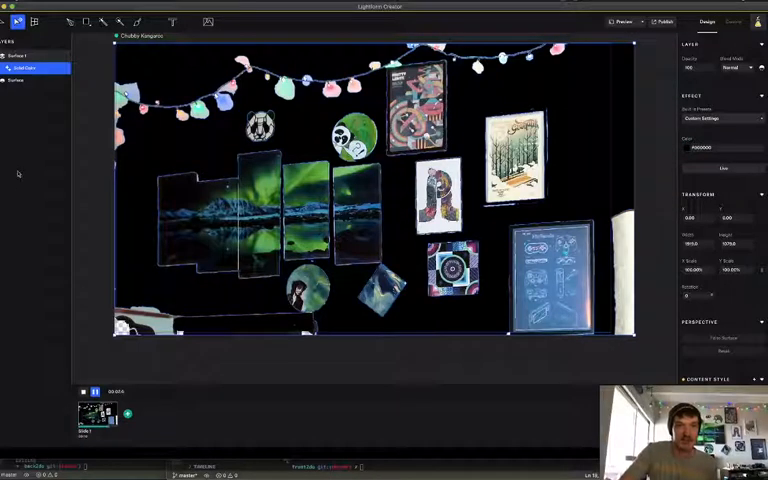
left_click(20, 80)
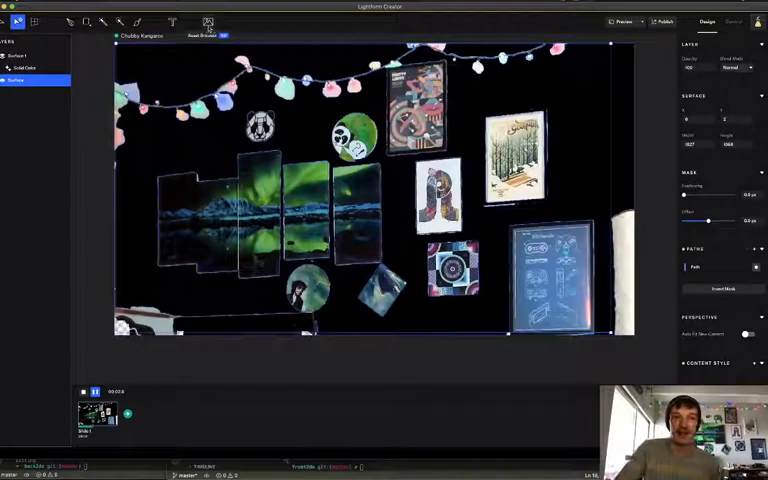
- Add an edge-tracing glow effect from Built-in Assets and bring up its Blend Mode choices
left_click(206, 20)
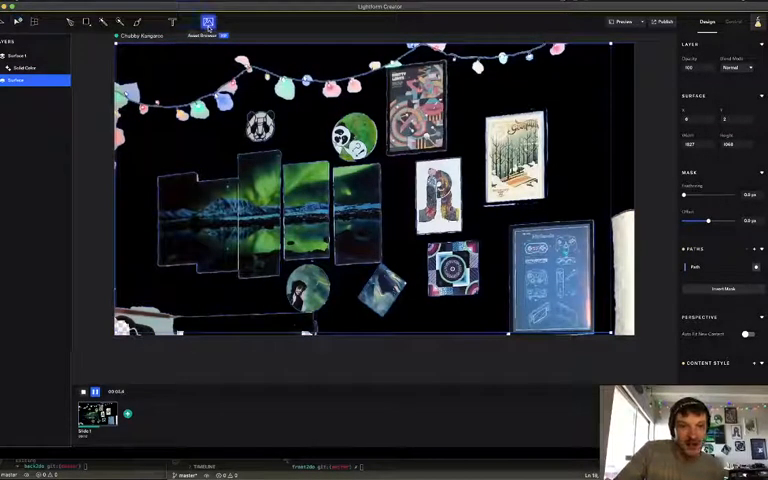
left_click(208, 20)
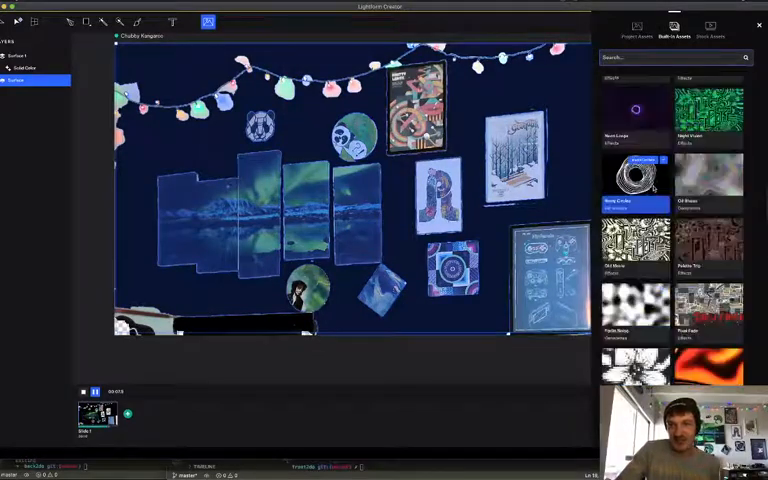
scroll("down", 3)
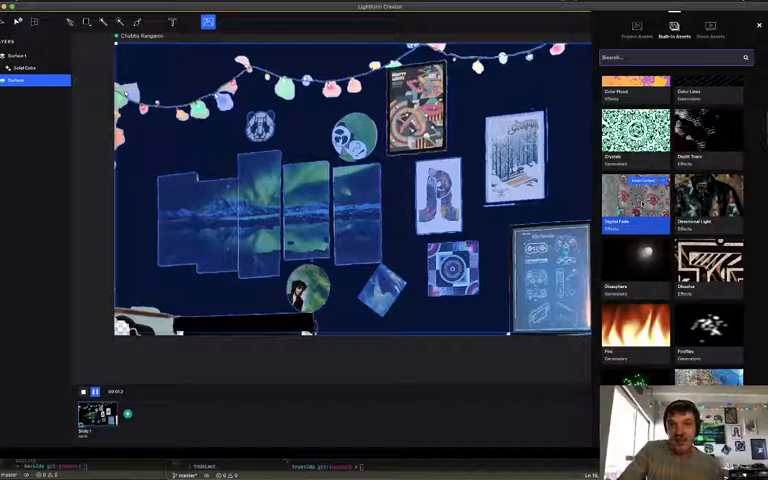
left_click(708, 264)
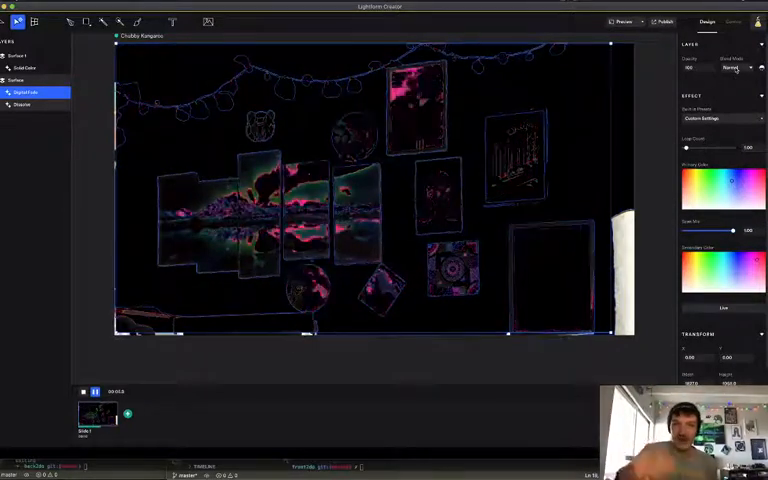
left_click(736, 68)
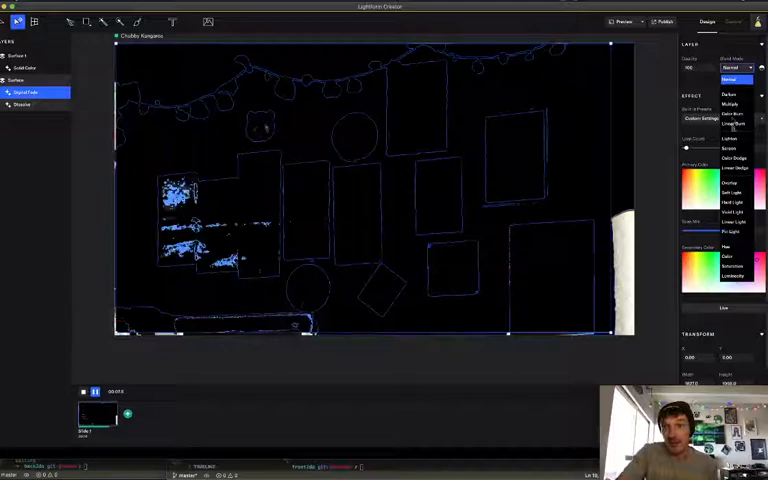